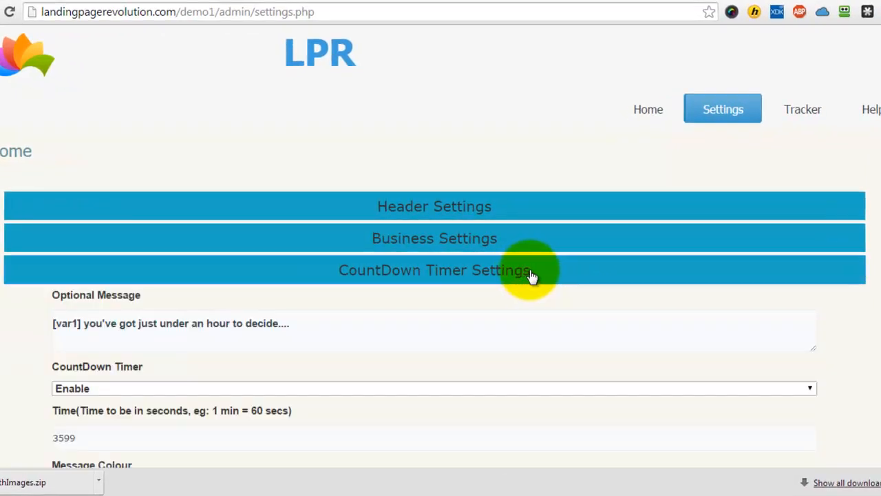
pyautogui.moveTo(311, 326)
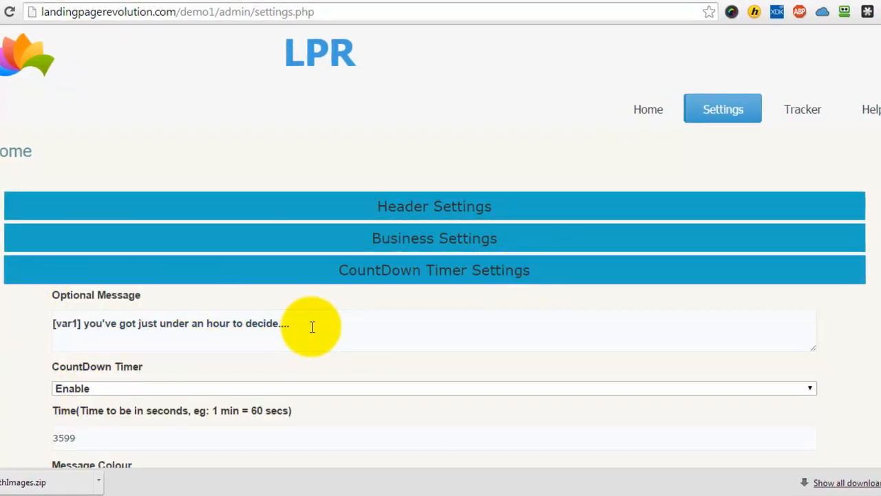
# - Review the optional message, keep the countdown enabled, and bring up the After CountDown finishes choices
pyautogui.tripleClick(172, 322)
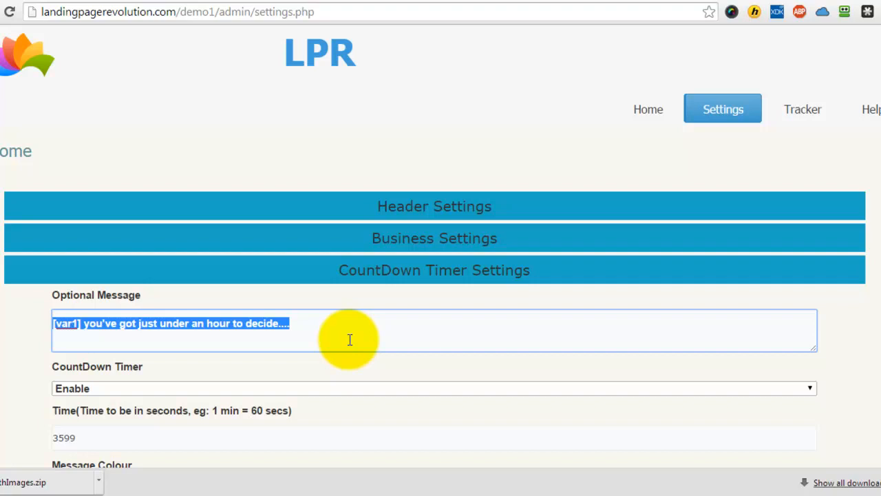
pyautogui.scroll(-3)
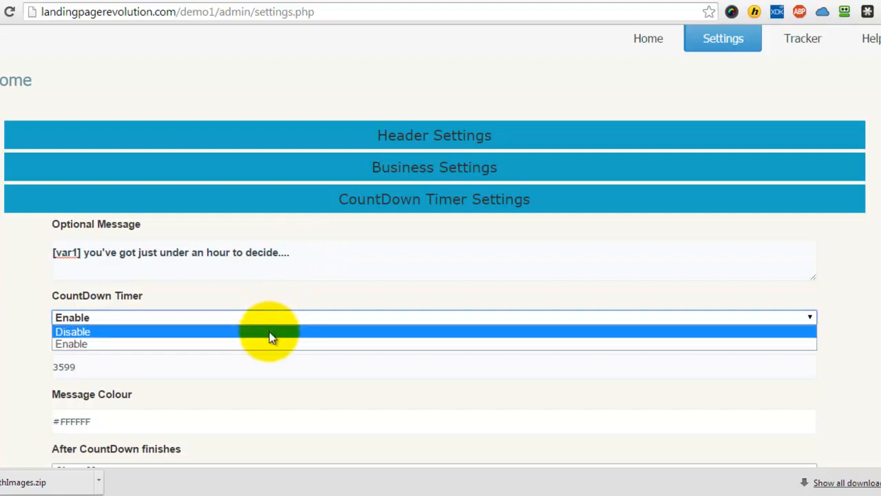
pyautogui.moveTo(268, 344)
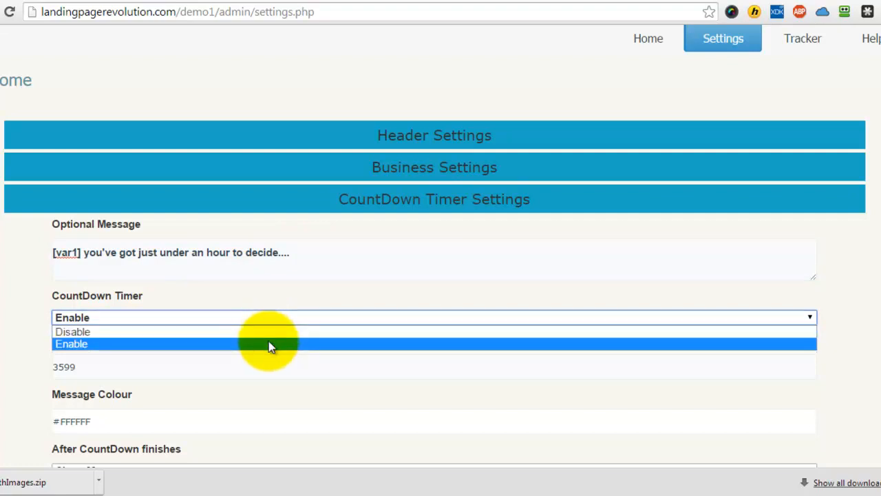
pyautogui.click(72, 344)
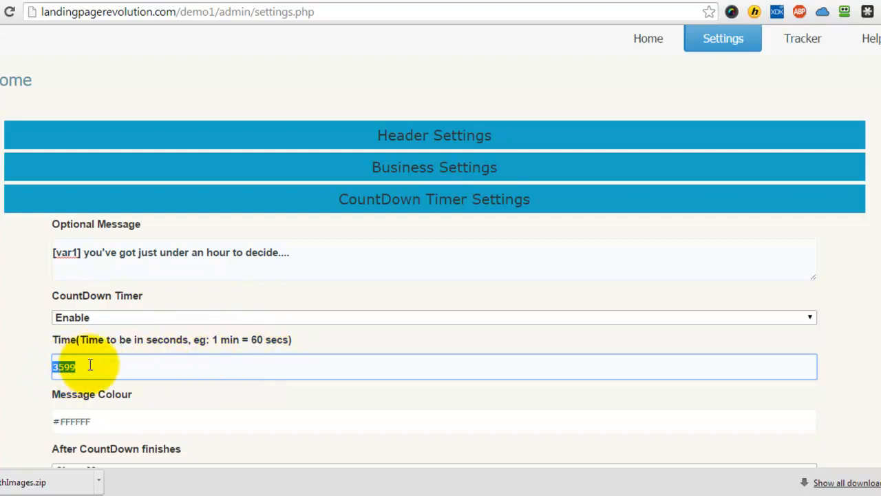
pyautogui.scroll(-3)
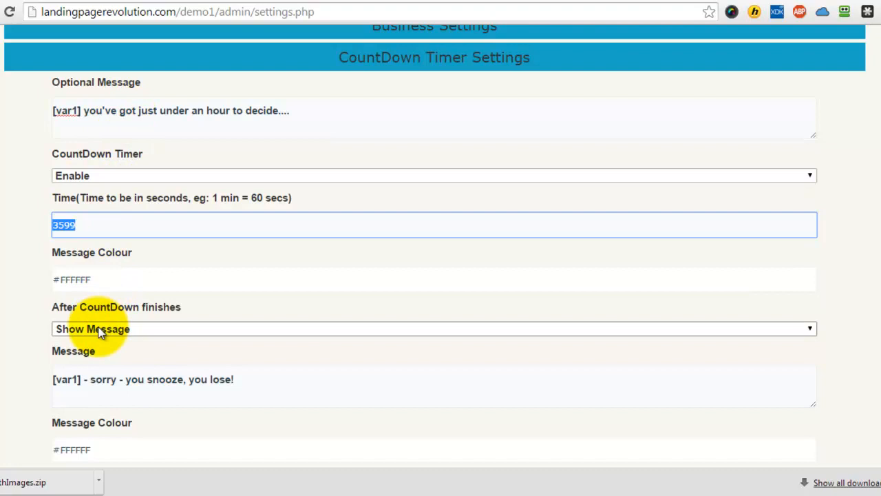
pyautogui.moveTo(99, 302)
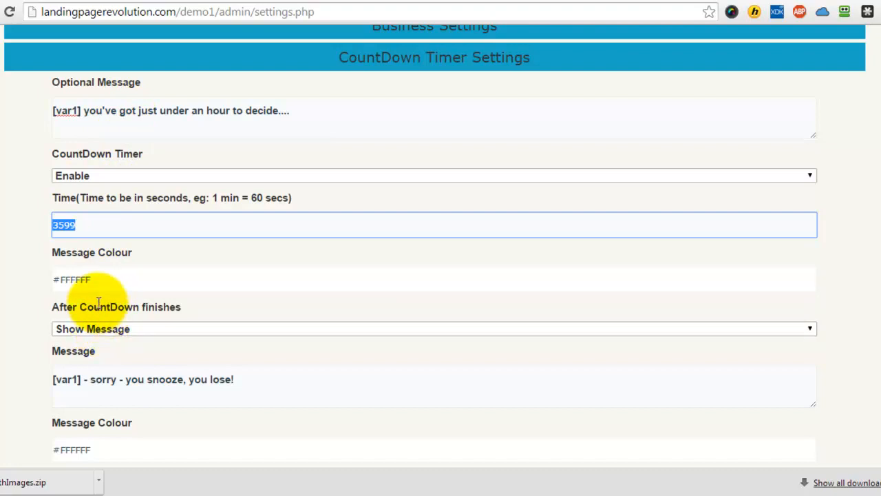
pyautogui.moveTo(124, 337)
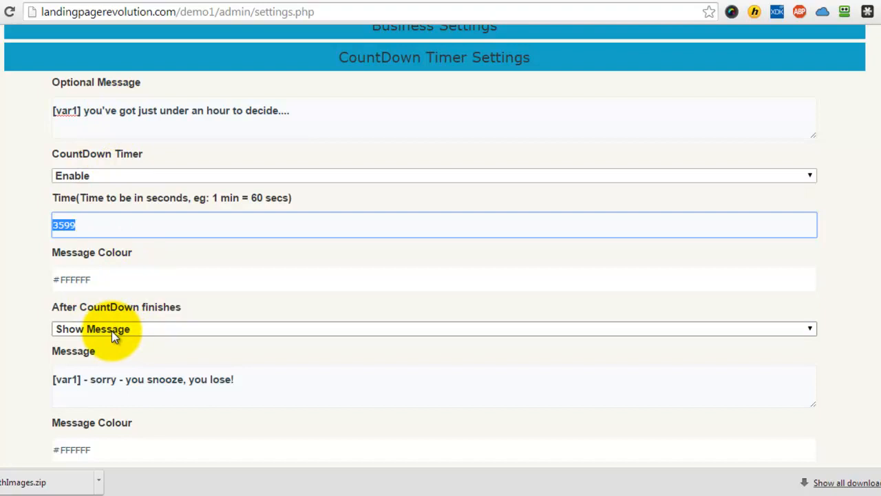
pyautogui.click(433, 328)
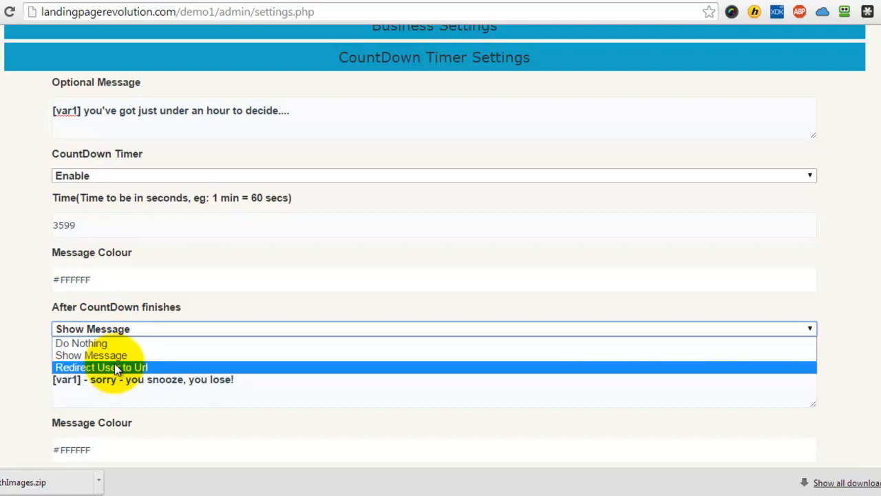
pyautogui.moveTo(80, 343)
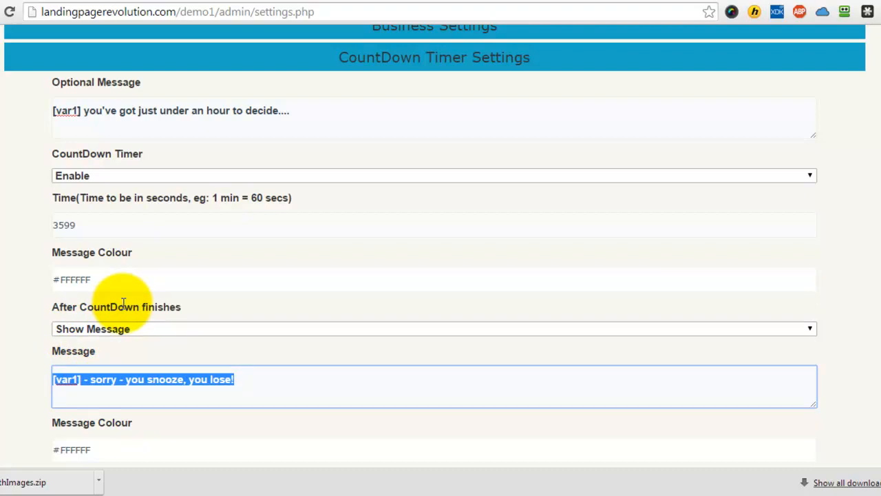
pyautogui.moveTo(259, 393)
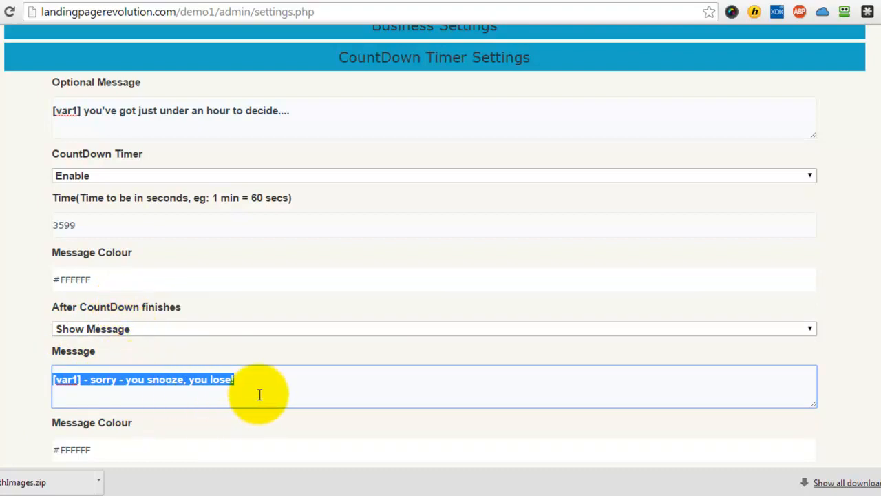
# - Keep Show Message as the after-countdown action and move on to the demo landing page
pyautogui.scroll(-3)
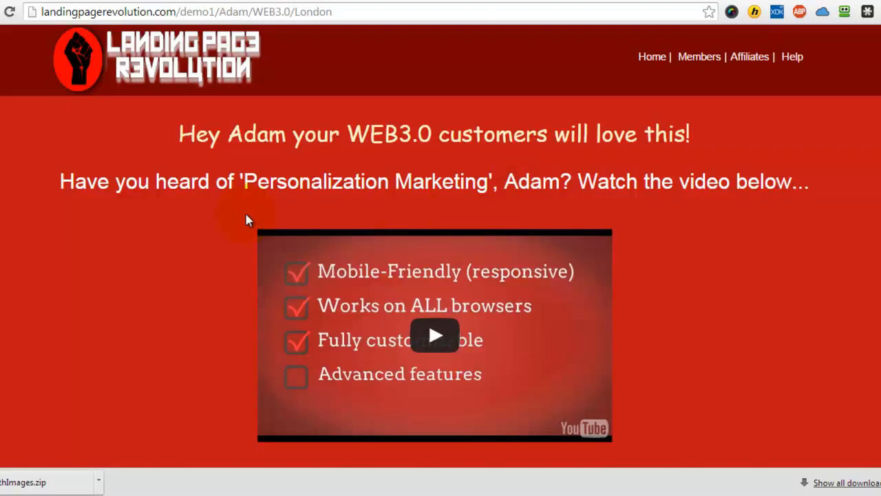
pyautogui.moveTo(746, 176)
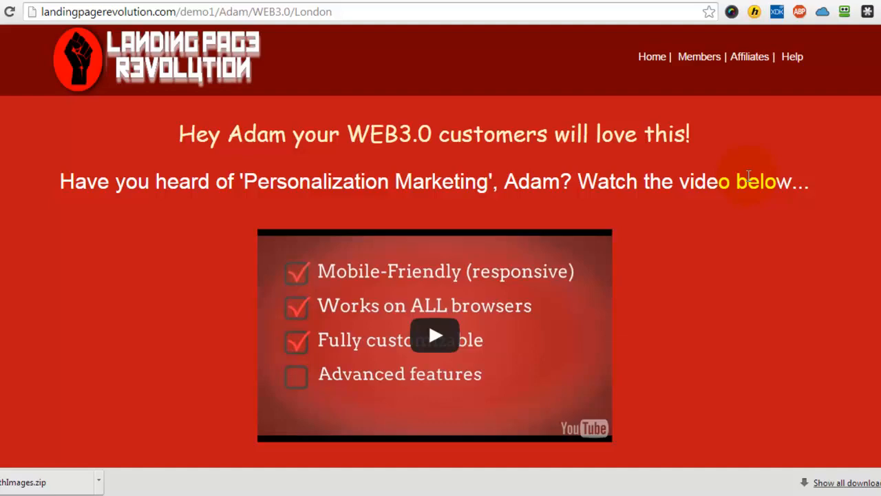
# - Scroll Adam's landing page to the ticking countdown and under-an-hour message above the Contact Us Now form
pyautogui.scroll(-3)
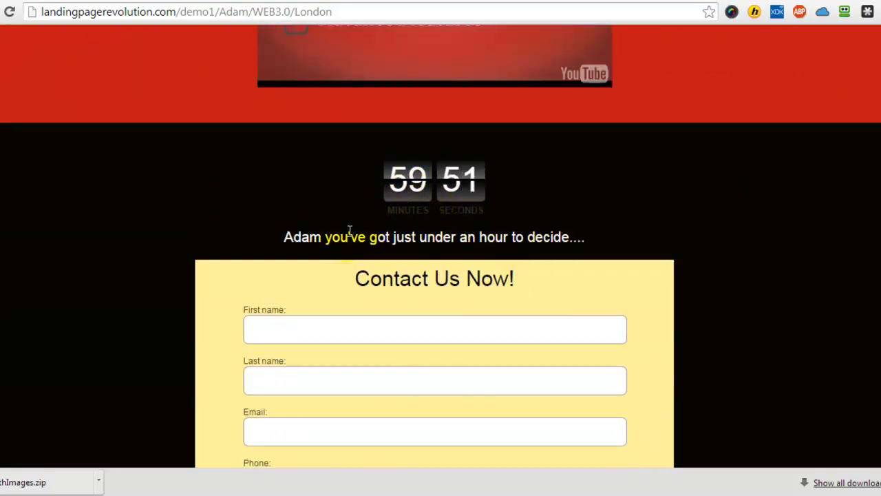
pyautogui.scroll(-3)
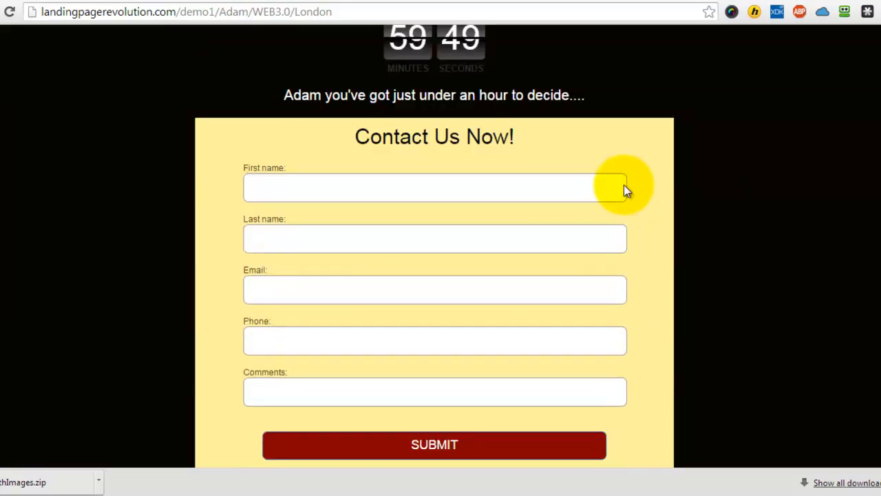
pyautogui.scroll(3)
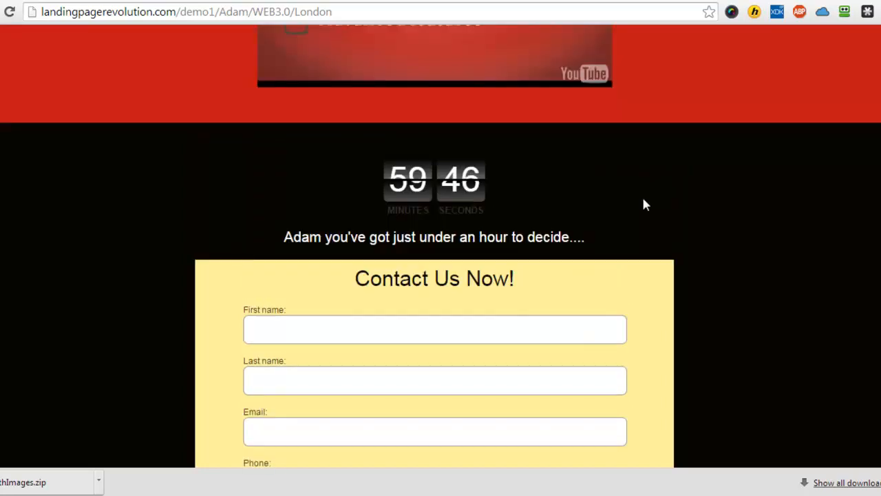